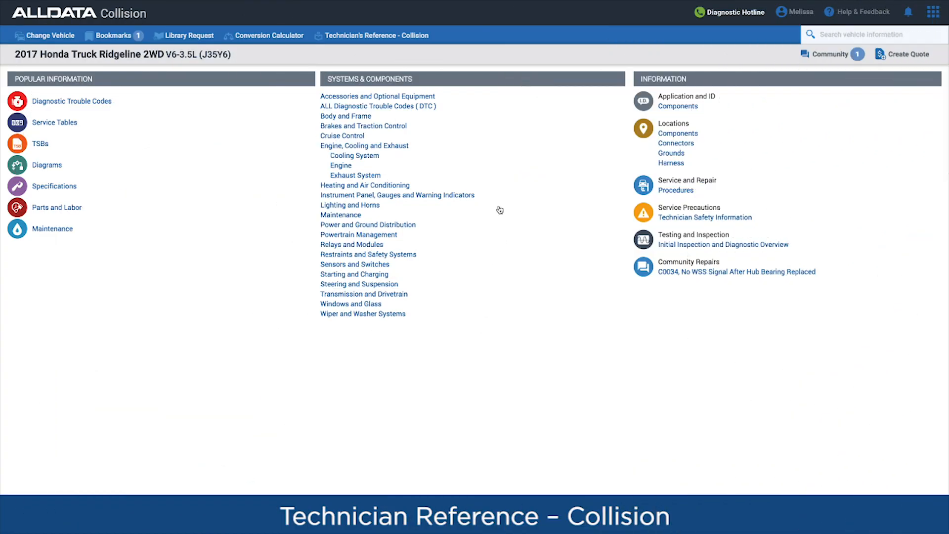
- Expand the Collision Reference overview and its Manufacturer Releases guides for the 2017 Honda Ridgeline
{"action": "left_click", "coordinate": [375, 36]}
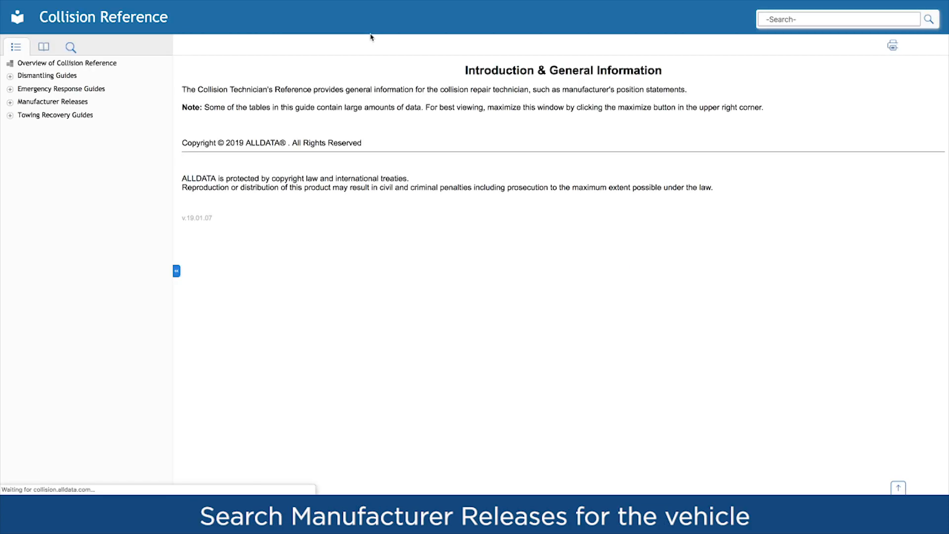
{"action": "left_click", "coordinate": [8, 63]}
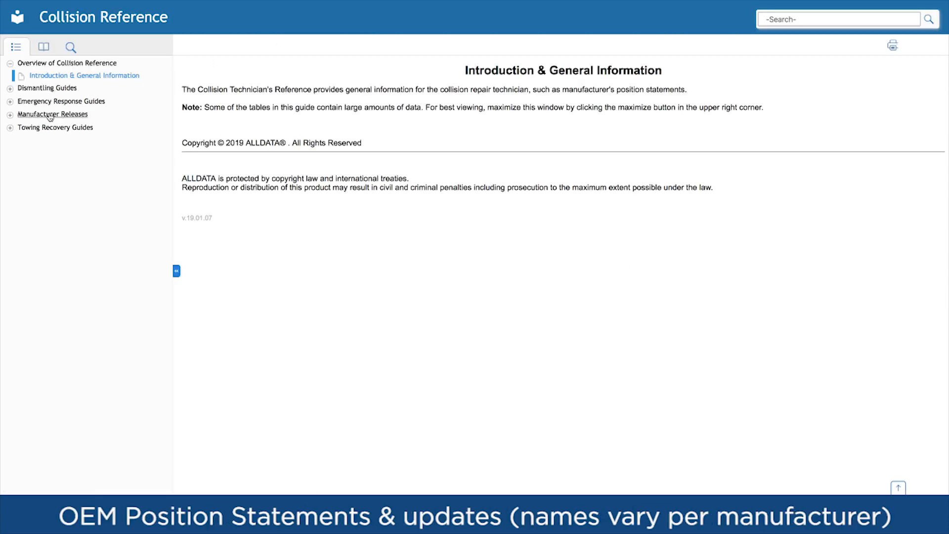
{"action": "left_click", "coordinate": [99, 367]}
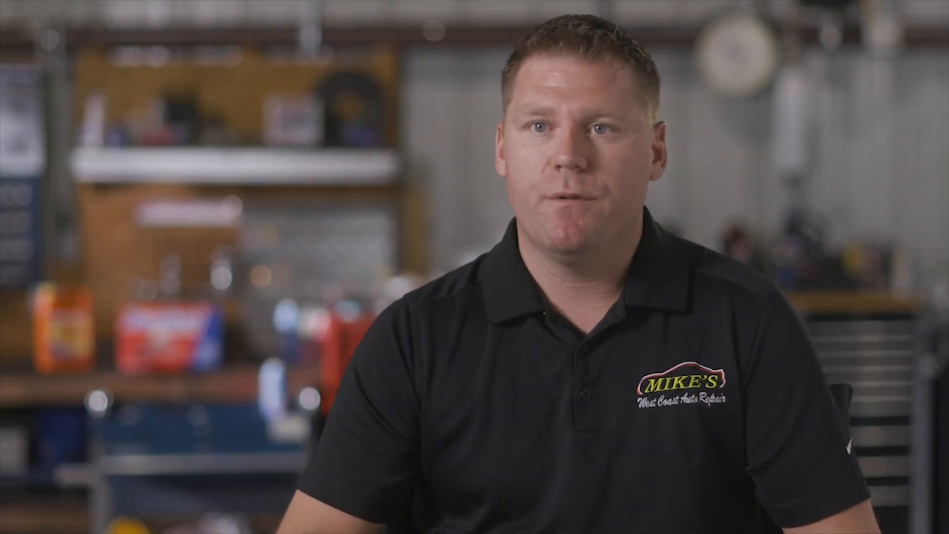
- Search 'sectioning service and repair' and bring up the Ram 1500 Body Side Repair article
{"action": "type", "text": "sectionin"}
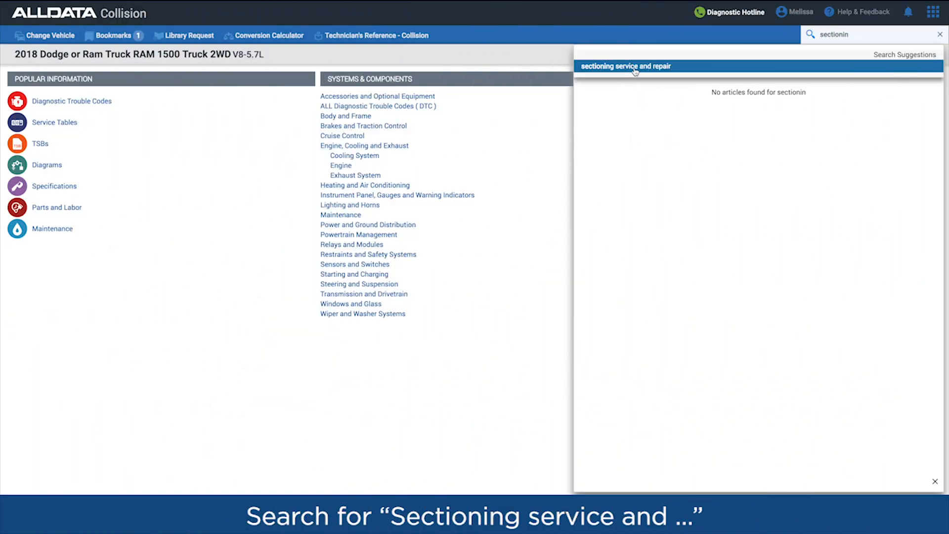
{"action": "left_click", "coordinate": [630, 66]}
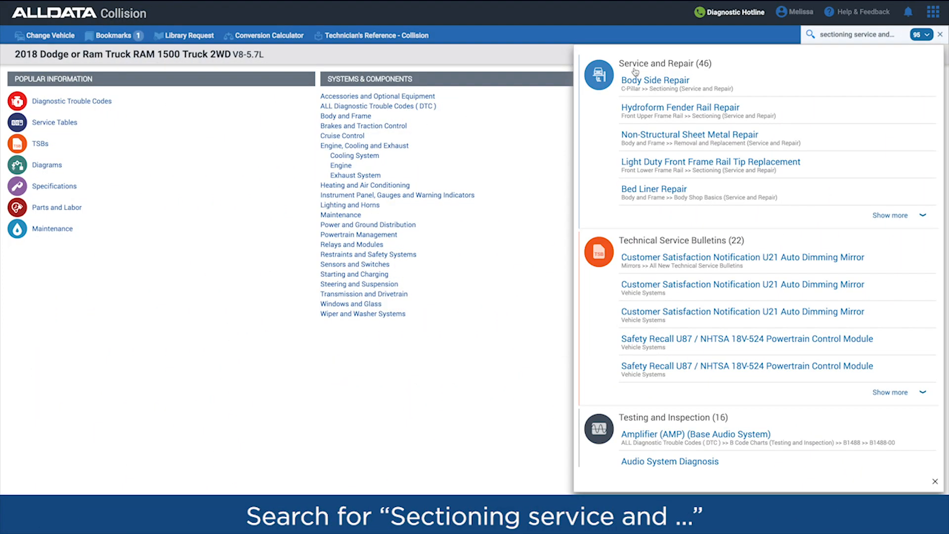
{"action": "left_click", "coordinate": [655, 79]}
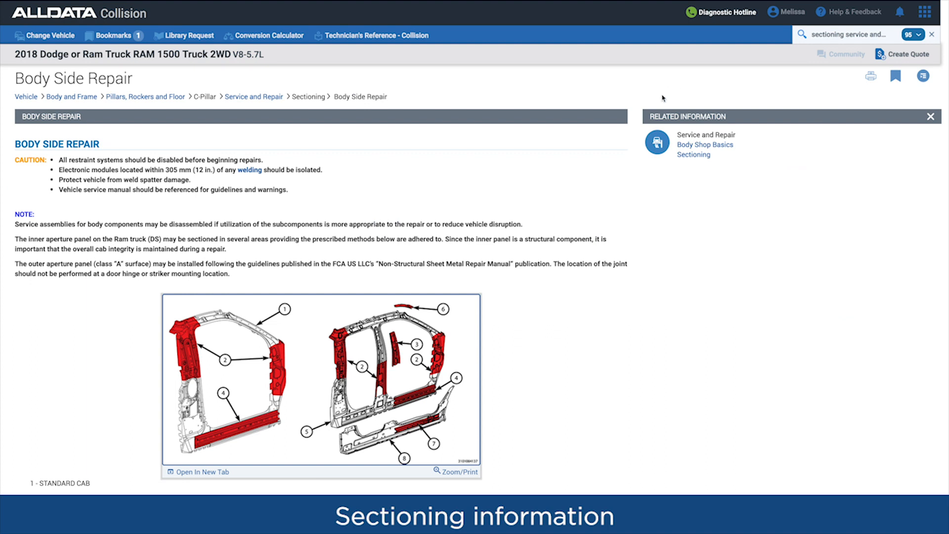
- Enlarge the body side sectioning and welding diagrams, then return to the article
{"action": "scroll", "scroll_direction": "down", "scroll_amount": 3}
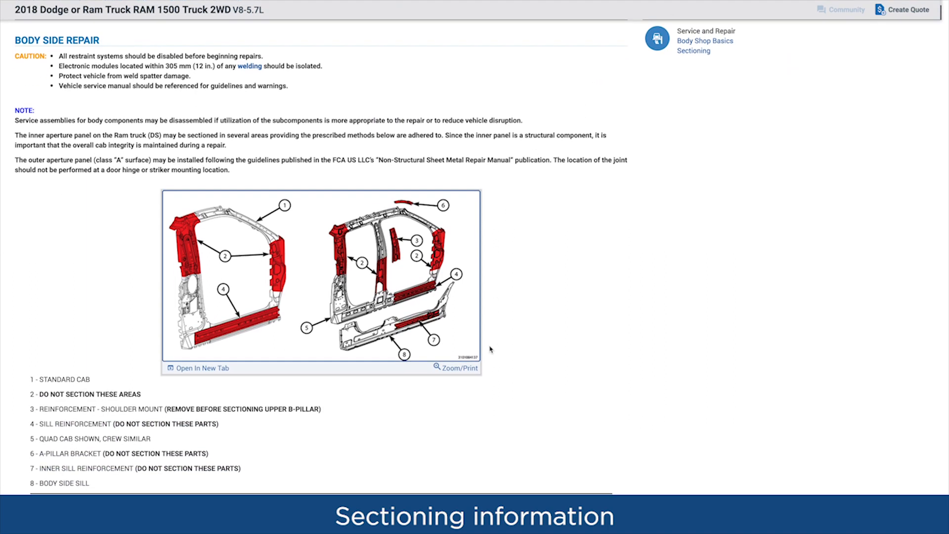
{"action": "left_click", "coordinate": [452, 367]}
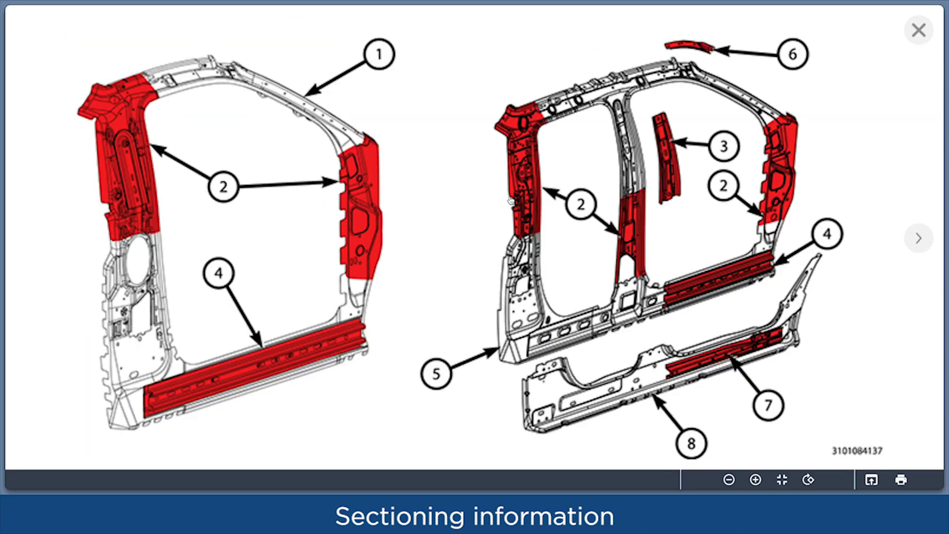
{"action": "mouse_move", "coordinate": [918, 28]}
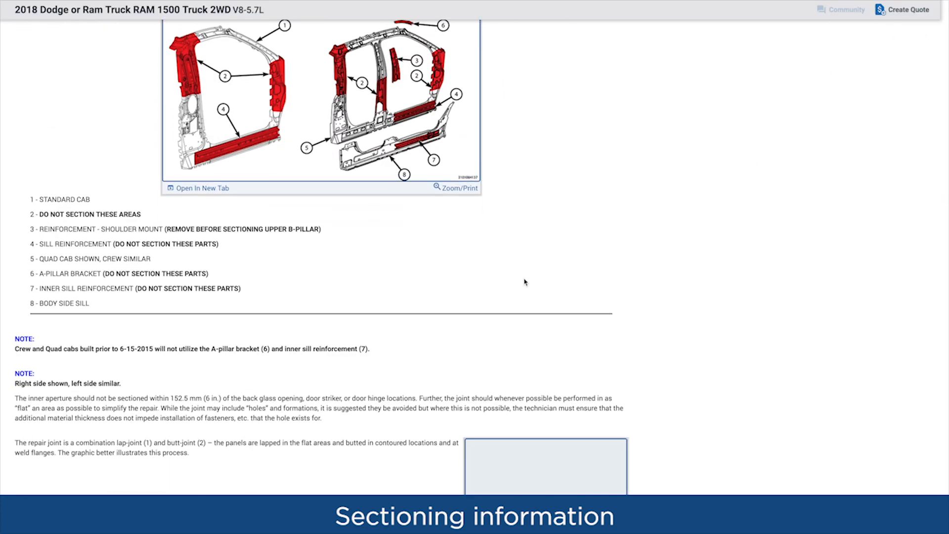
{"action": "scroll", "scroll_direction": "down", "scroll_amount": 3}
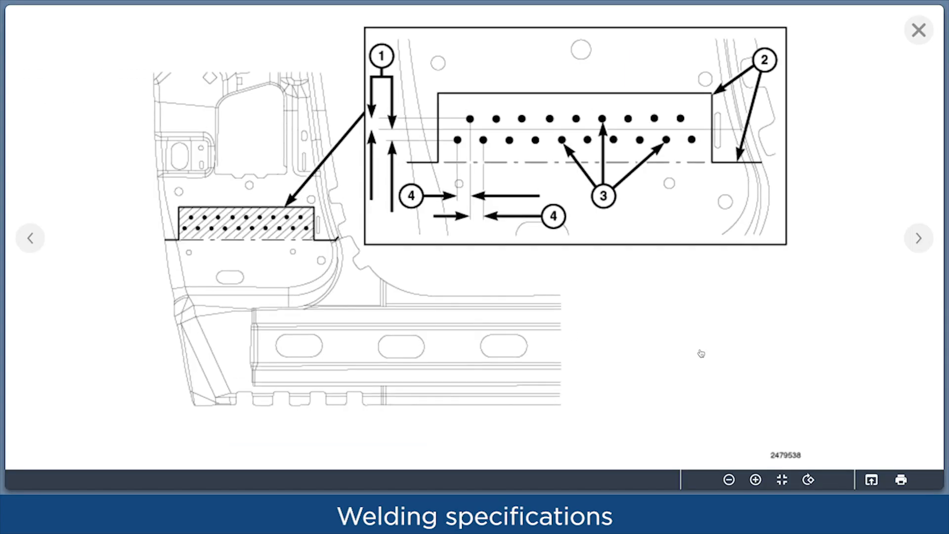
{"action": "mouse_move", "coordinate": [917, 29]}
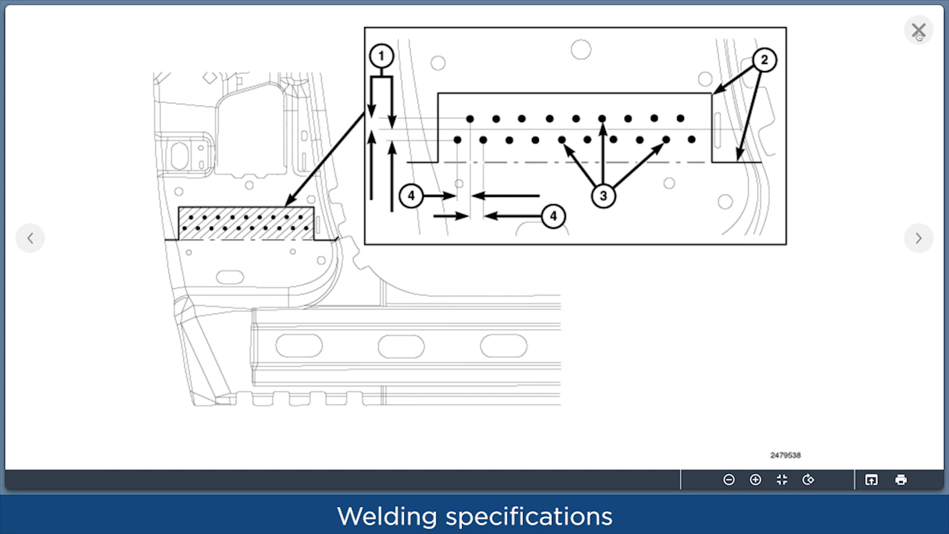
{"action": "left_click", "coordinate": [918, 28]}
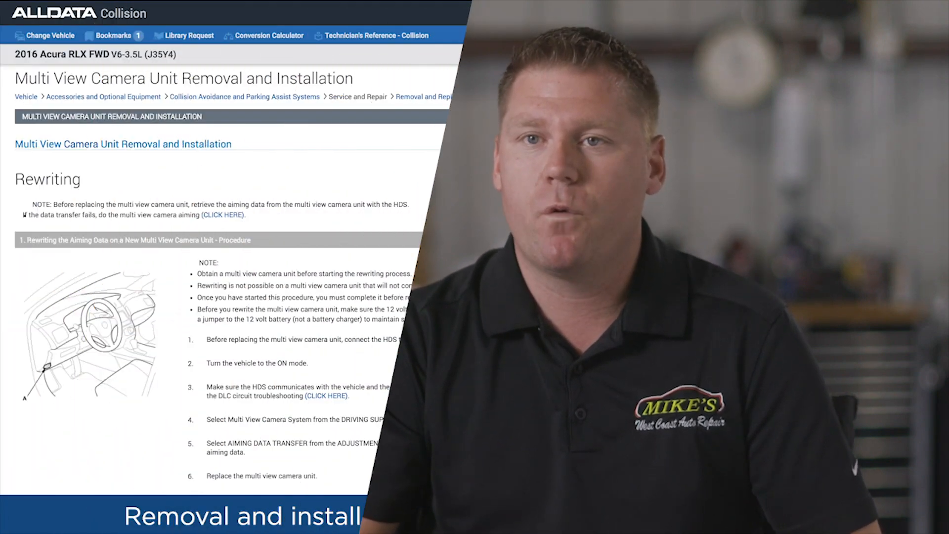
- Reach the FCW/LDW Camera Aiming procedure from the Acura RLX's Programming and Relearning information
{"action": "scroll", "scroll_direction": "down", "scroll_amount": 3}
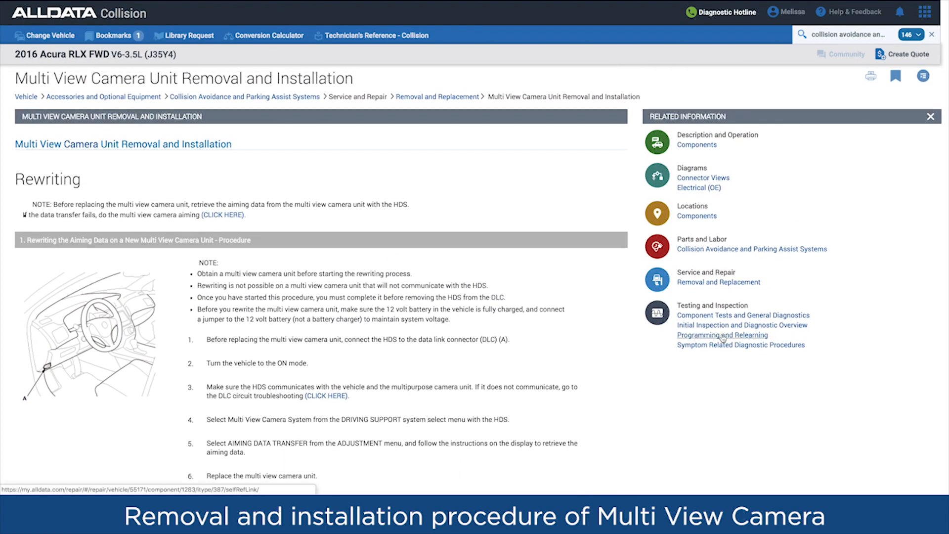
{"action": "left_click", "coordinate": [722, 335]}
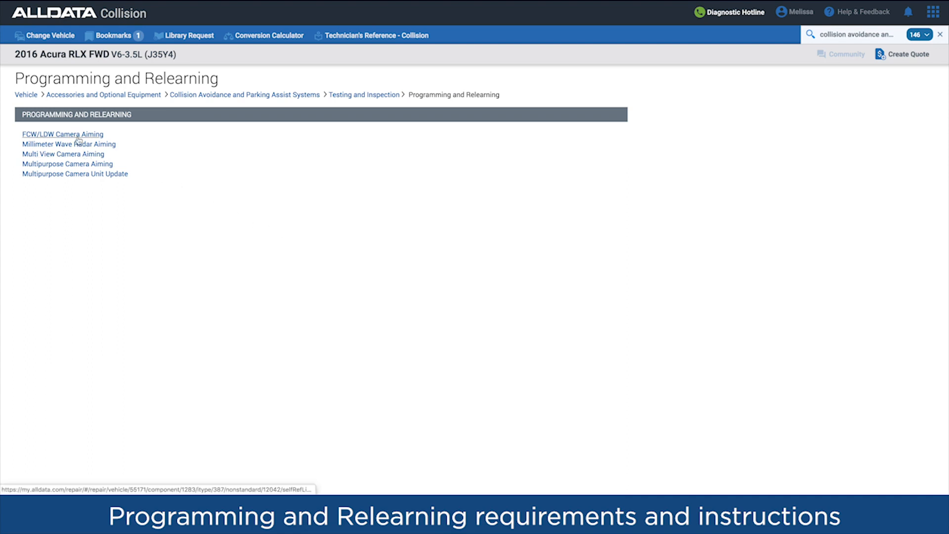
{"action": "left_click", "coordinate": [63, 135]}
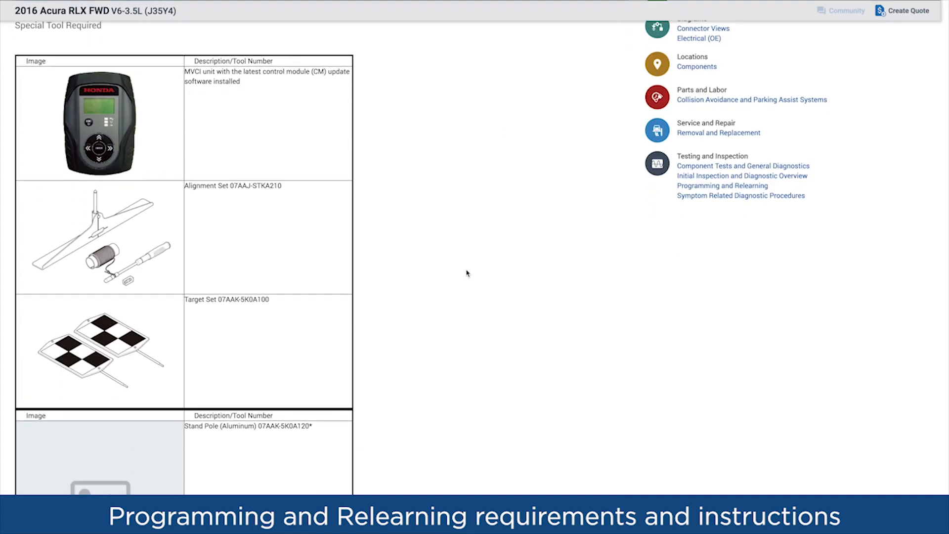
- Scroll through the camera aiming tools and setup steps
{"action": "scroll", "scroll_direction": "down", "scroll_amount": 3}
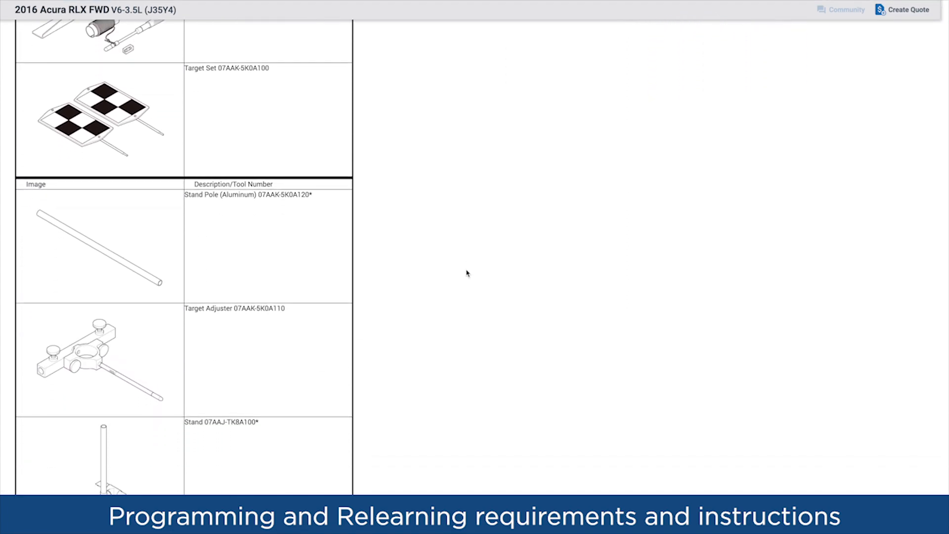
{"action": "scroll", "scroll_direction": "down", "scroll_amount": 3}
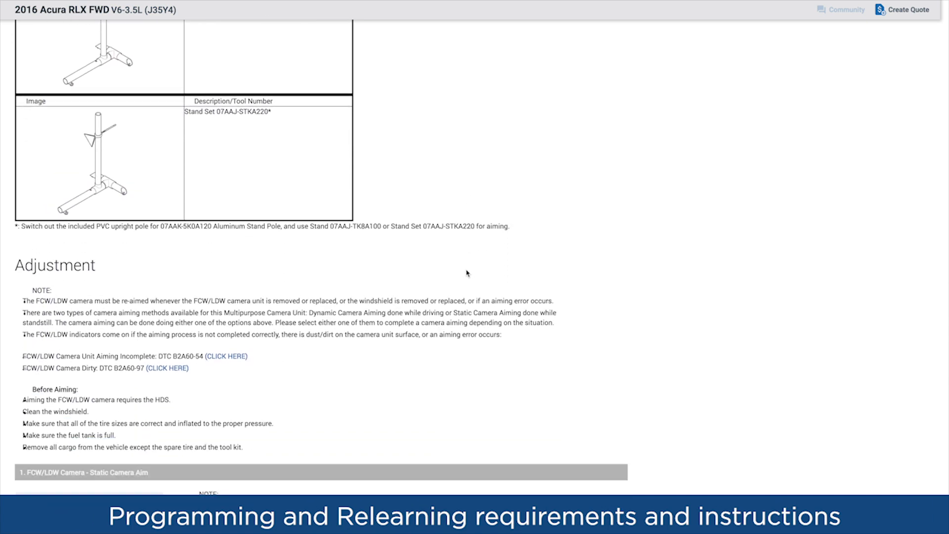
{"action": "scroll", "scroll_direction": "down", "scroll_amount": 3}
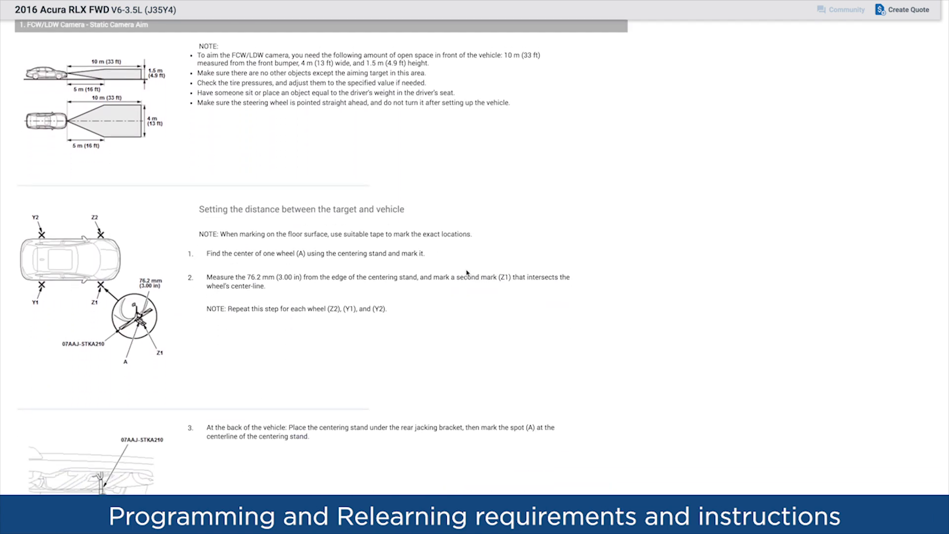
{"action": "scroll", "scroll_direction": "down", "scroll_amount": 3}
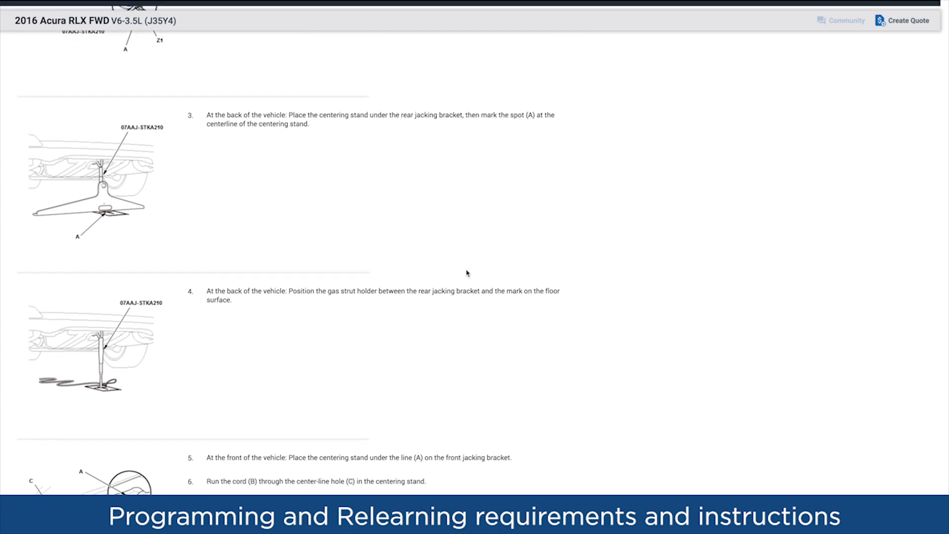
{"action": "scroll", "scroll_direction": "down", "scroll_amount": 3}
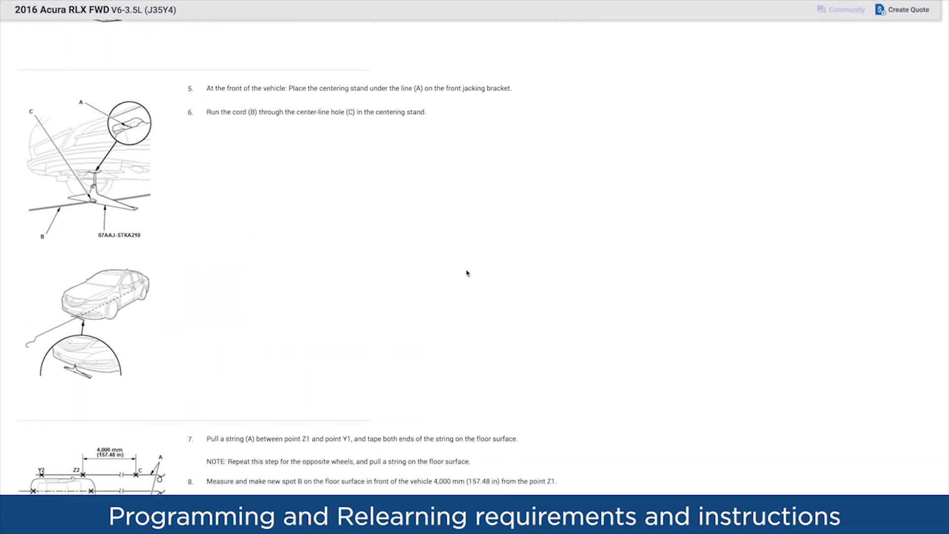
{"action": "scroll", "scroll_direction": "down", "scroll_amount": 3}
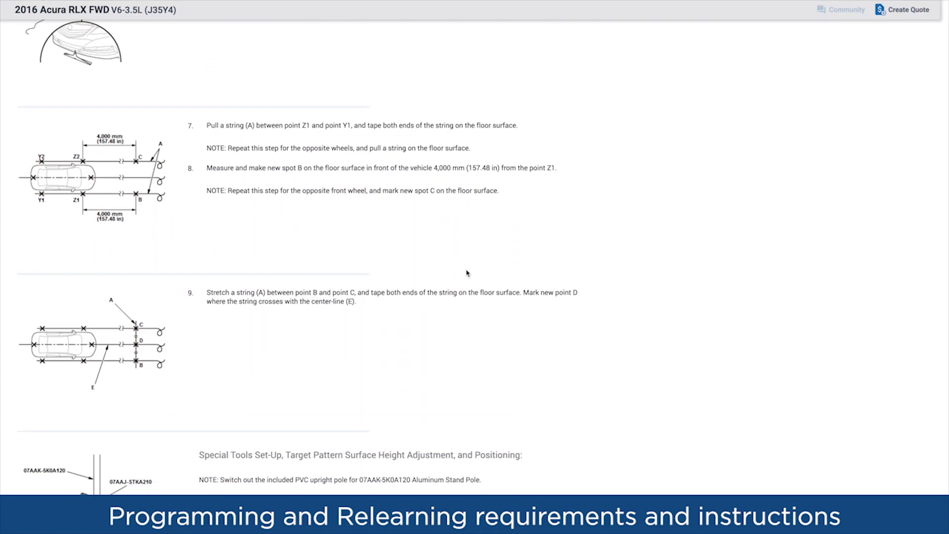
{"action": "scroll", "scroll_direction": "down", "scroll_amount": 3}
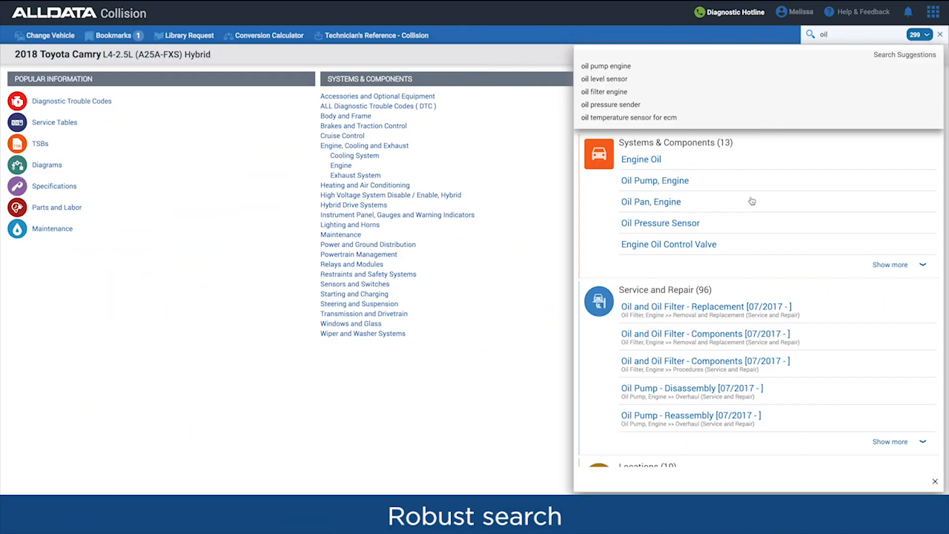
- View the Camry's Maintenance - Service Data fluid specifications from the oil search results
{"action": "scroll", "scroll_direction": "down", "scroll_amount": 3}
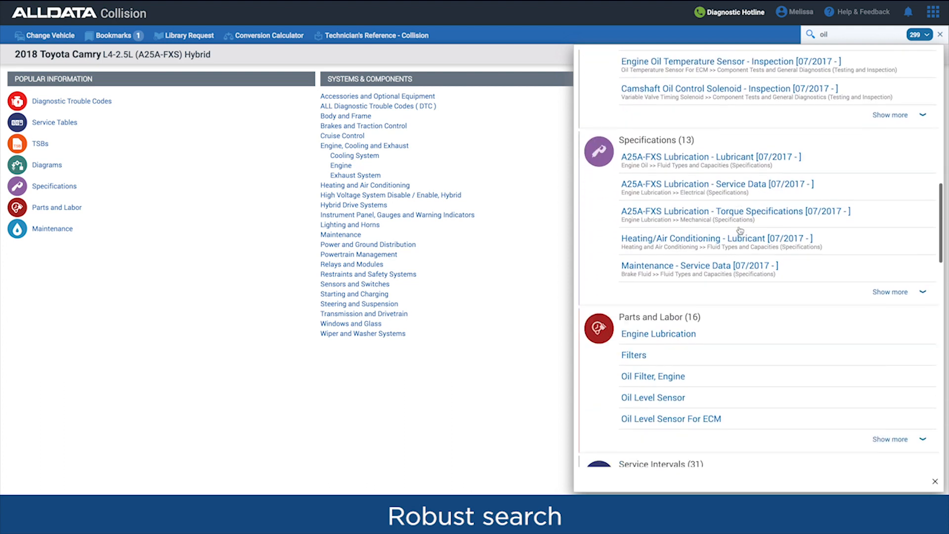
{"action": "left_click", "coordinate": [700, 265]}
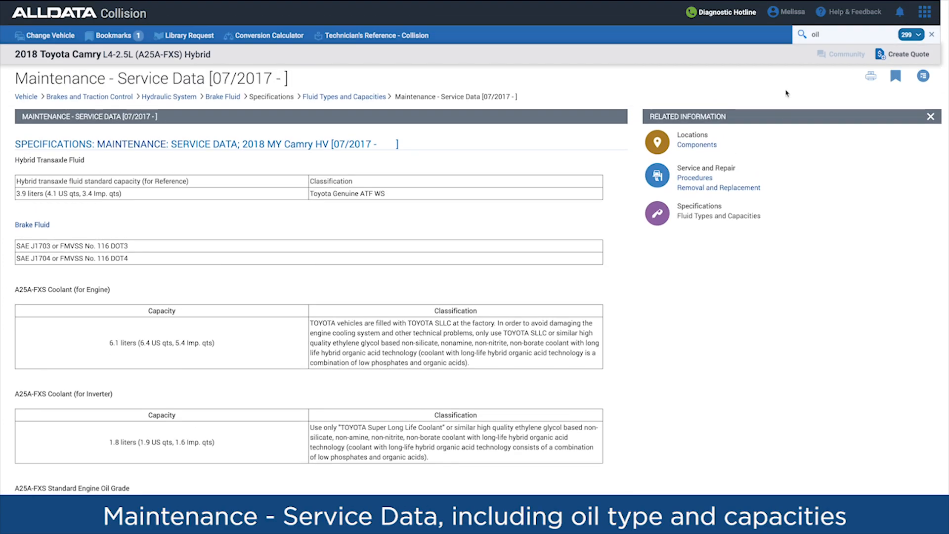
- Look up technical service bulletins for trouble code P261093
{"action": "type", "text": "P261093"}
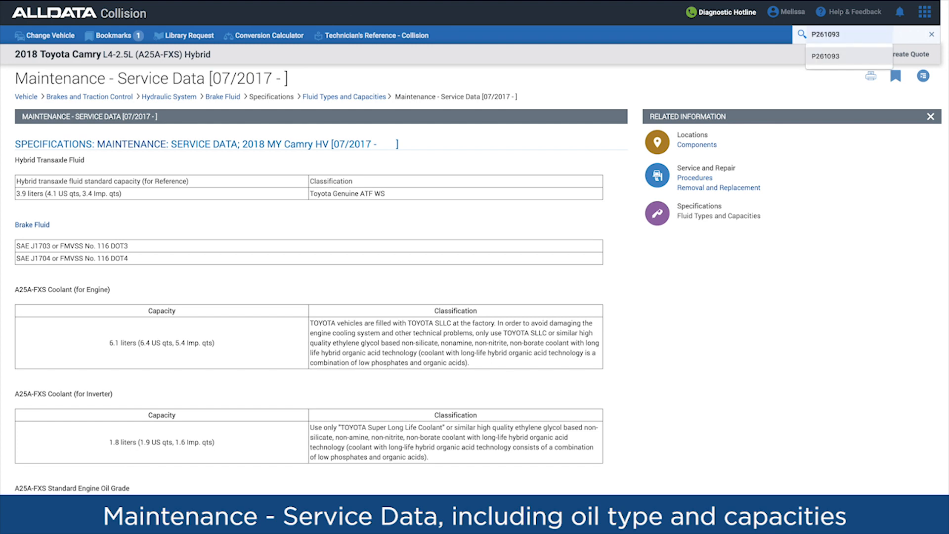
{"action": "left_click", "coordinate": [825, 56]}
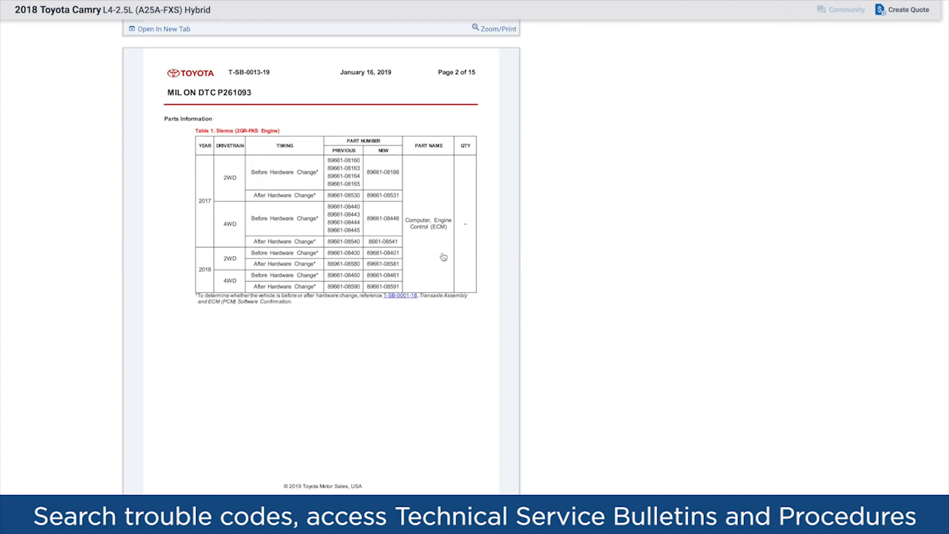
- Display the Electrical - Interactive Color (Non OE) hybrid system wiring diagram
{"action": "scroll", "scroll_direction": "down", "scroll_amount": 3}
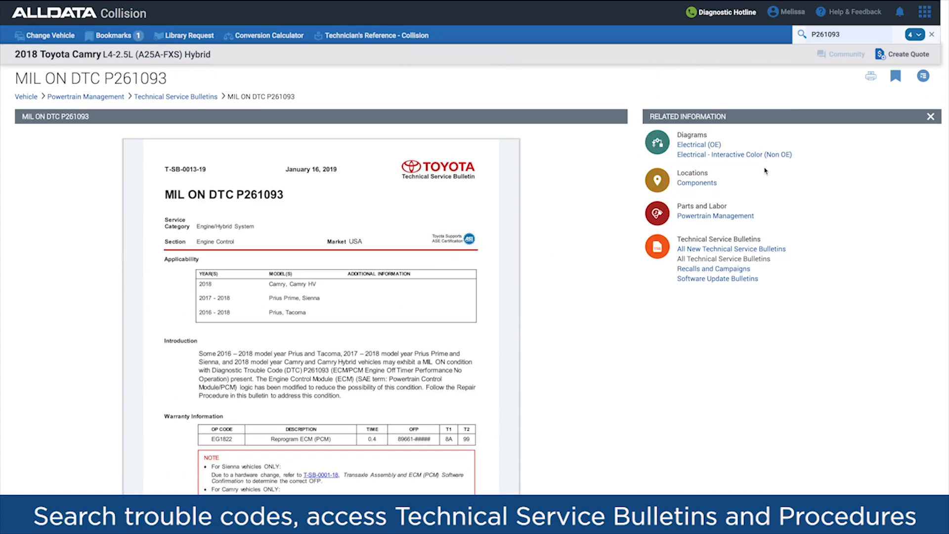
{"action": "left_click", "coordinate": [733, 155]}
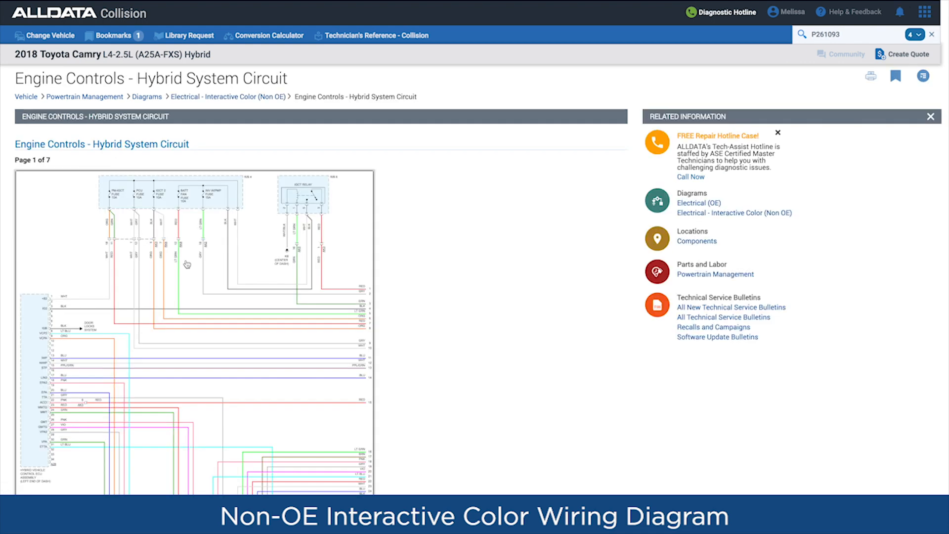